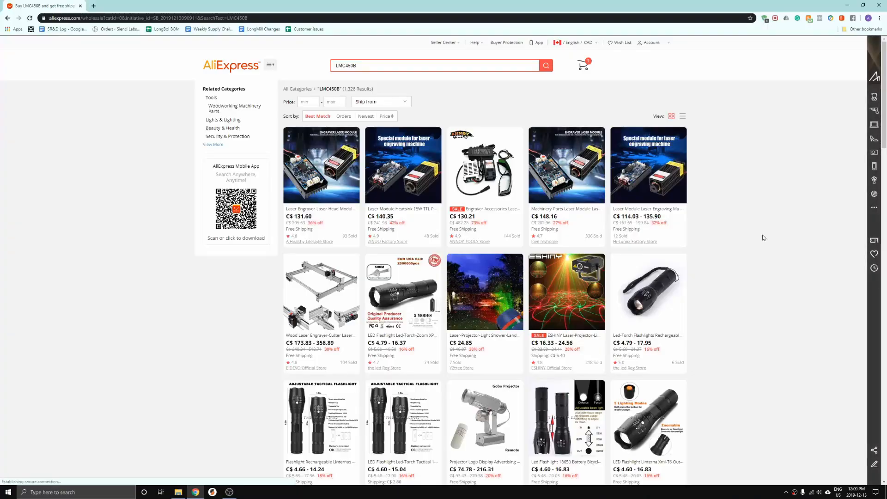
Step: Scroll further down the AliExpress LMC450B laser module search results
scroll("down", 3)
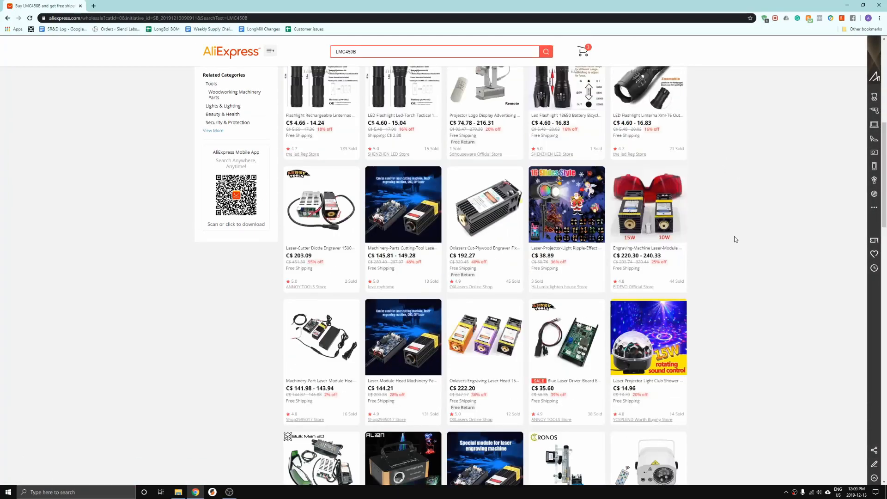
scroll("down", 3)
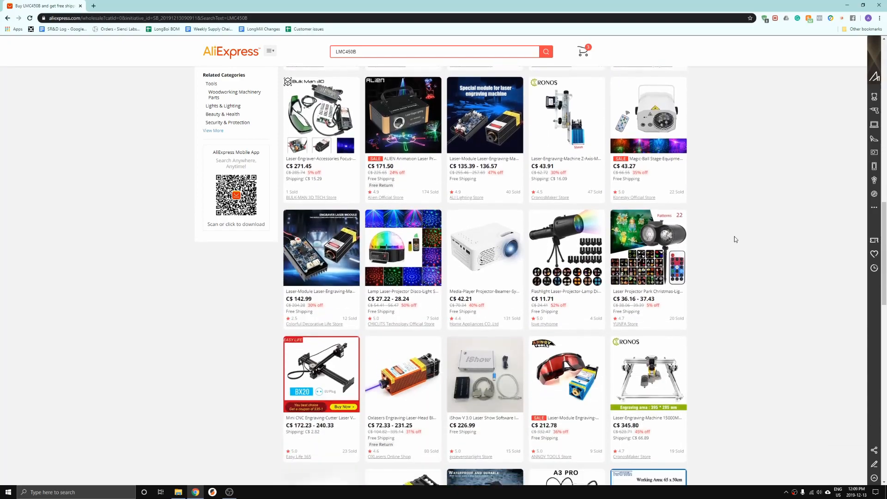
scroll("down", 3)
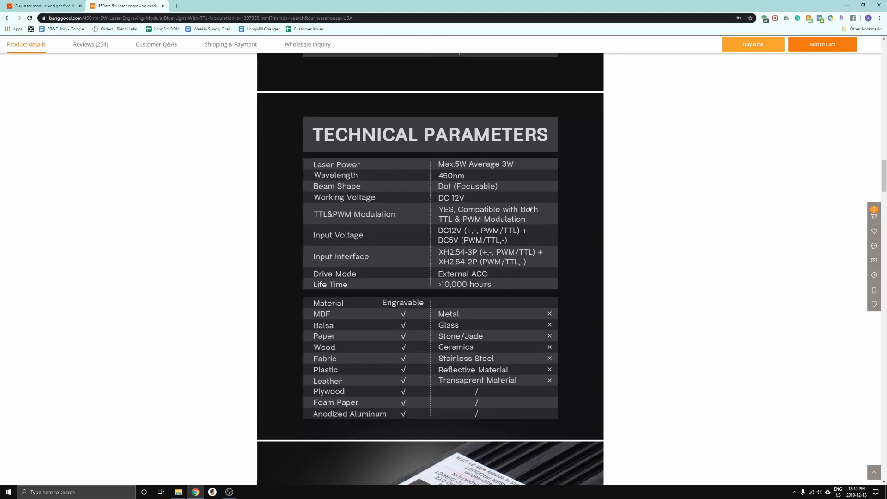
mouse_move(501, 227)
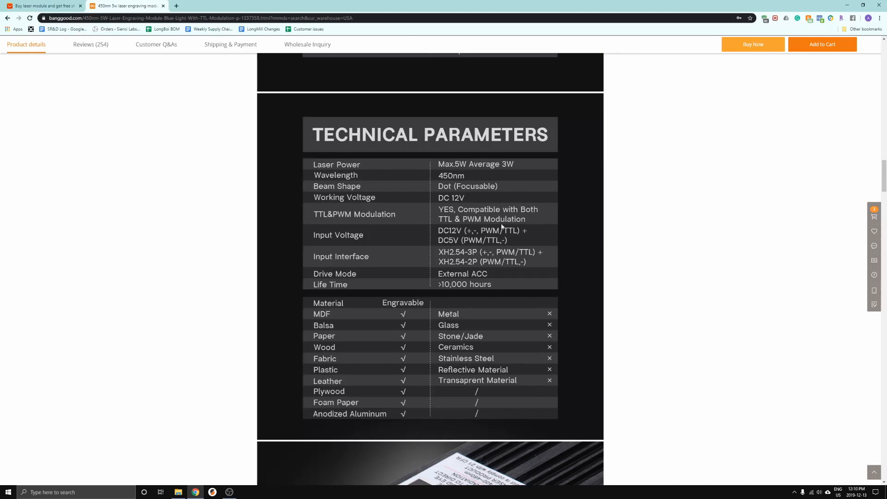
Step: Scroll the Banggood 450nm 5W laser module page to Technical Parameters and Package Contents
scroll("down", 3)
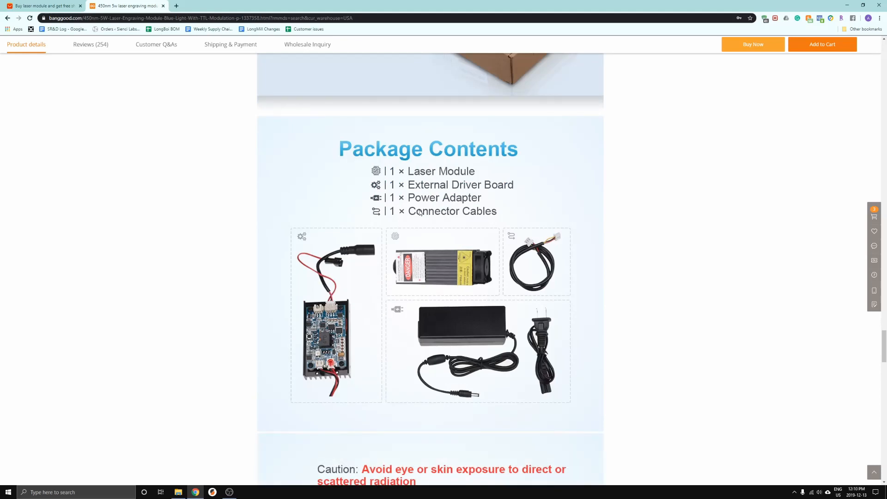
scroll("down", 3)
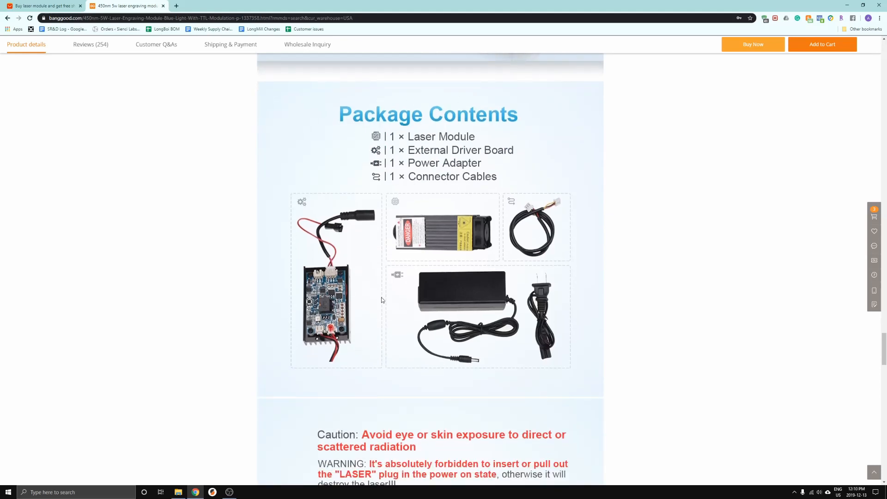
scroll("down", 3)
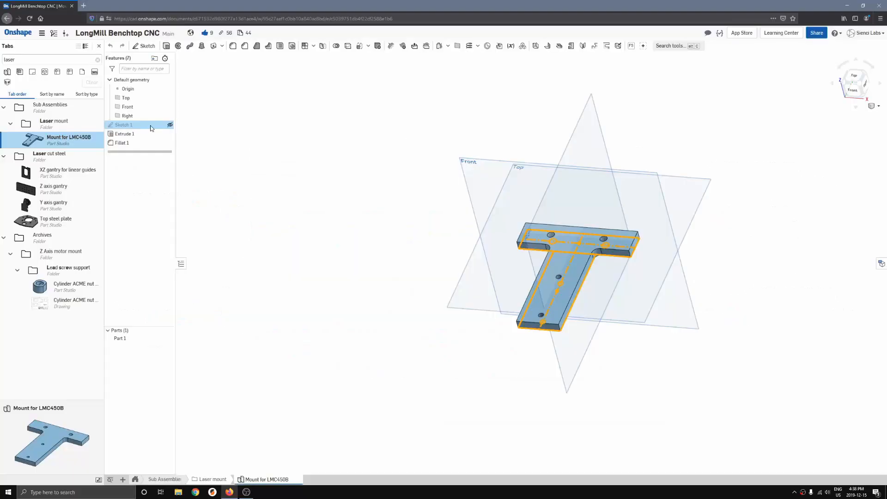
Step: View Sketch 1's dimensions from the Top view, then close it unchanged
double_click(124, 124)
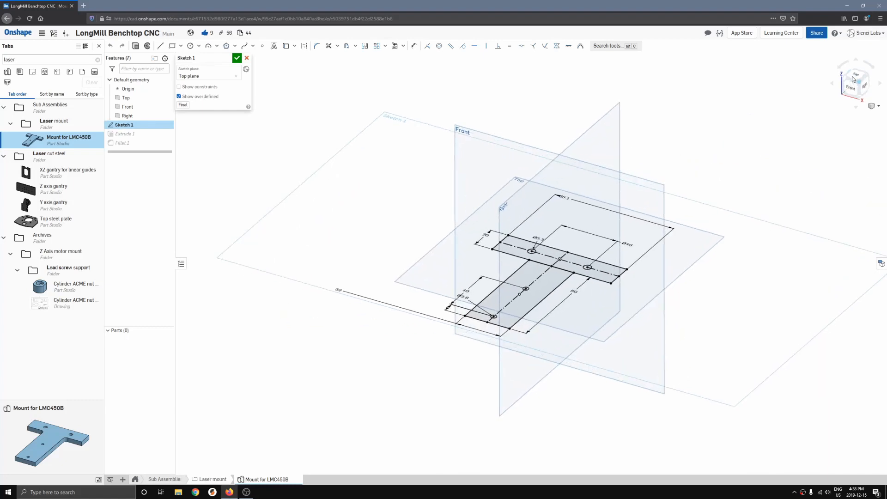
left_click(855, 77)
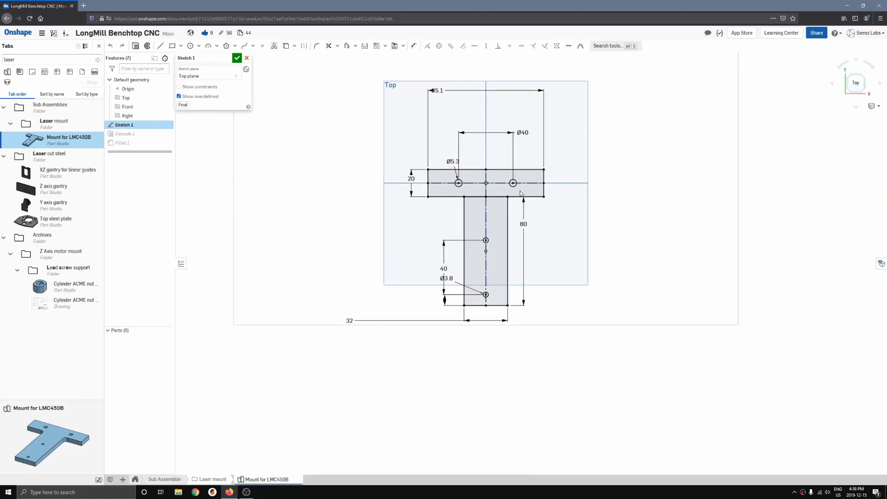
left_click(237, 58)
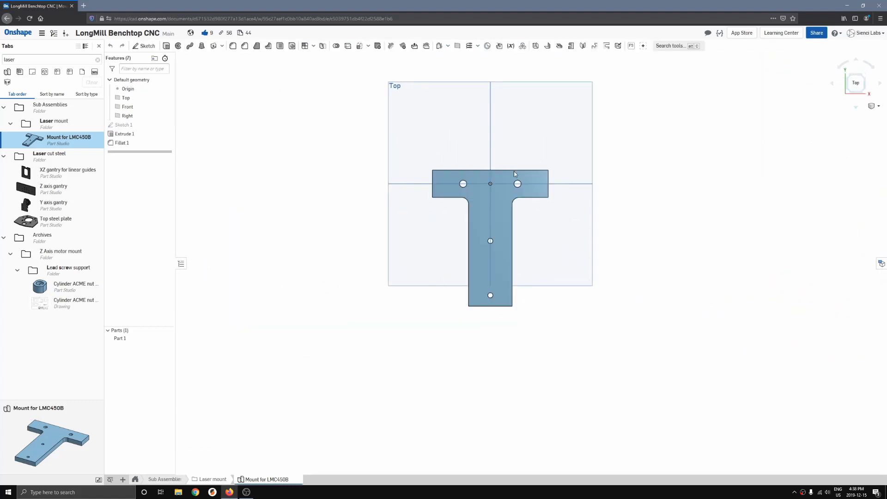
left_click_drag(491, 184, 520, 176)
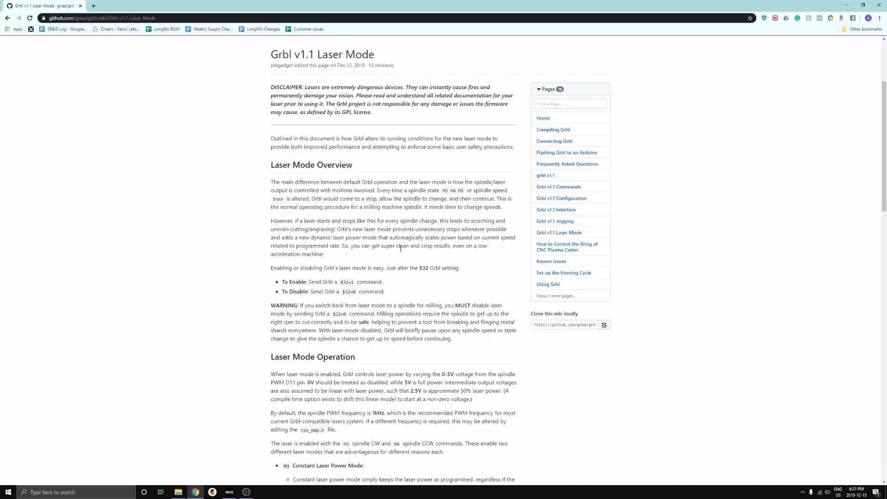
Step: Scroll through the Grbl v1.1 Laser Mode wiki, then switch to UGS from the taskbar
scroll("down", 3)
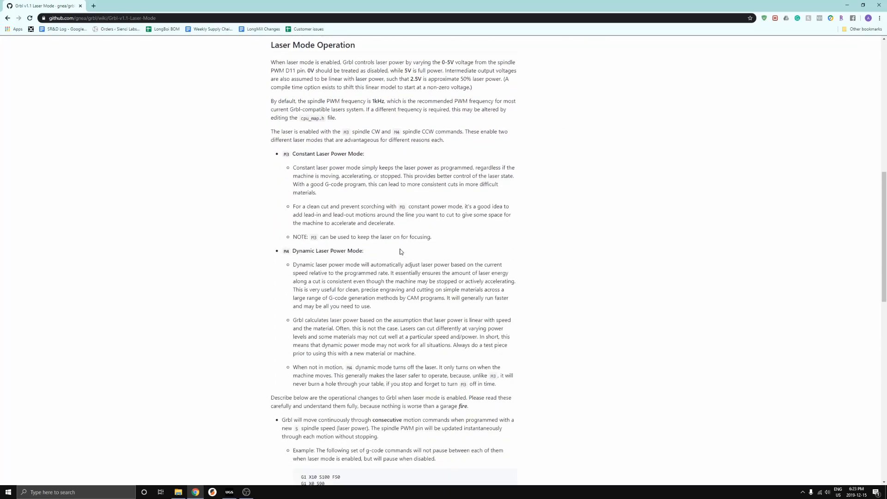
scroll("down", 3)
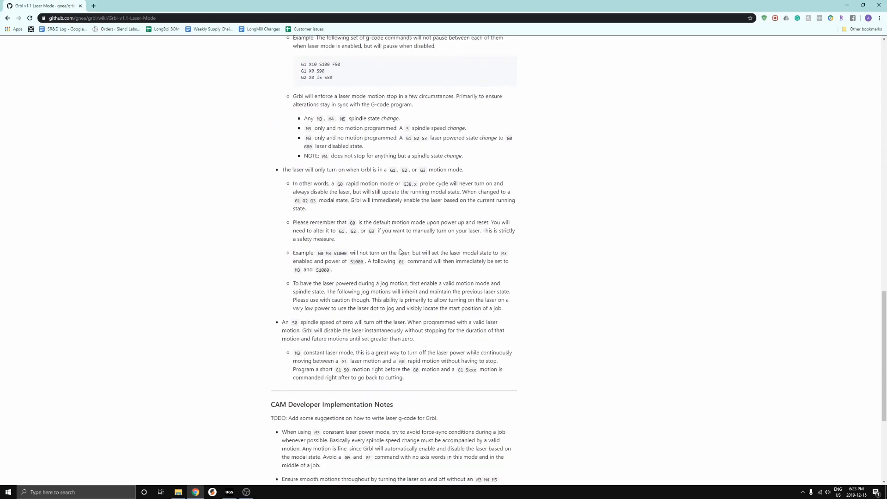
scroll("down", 3)
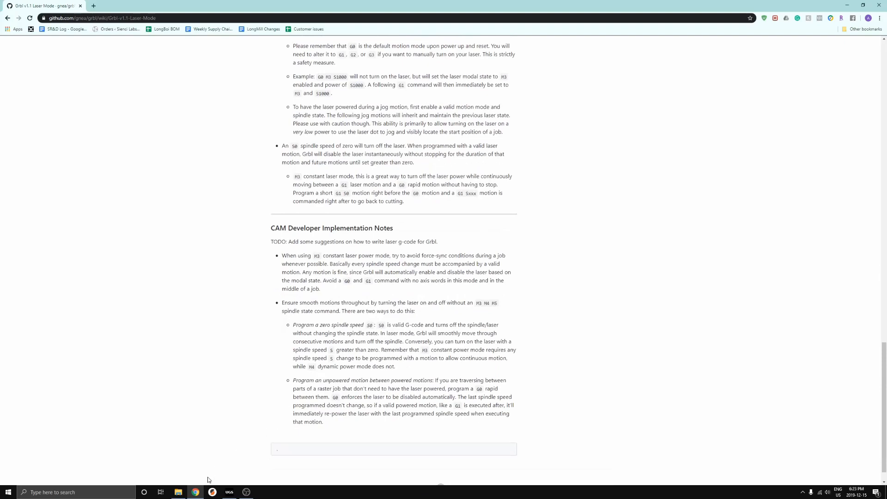
left_click(230, 492)
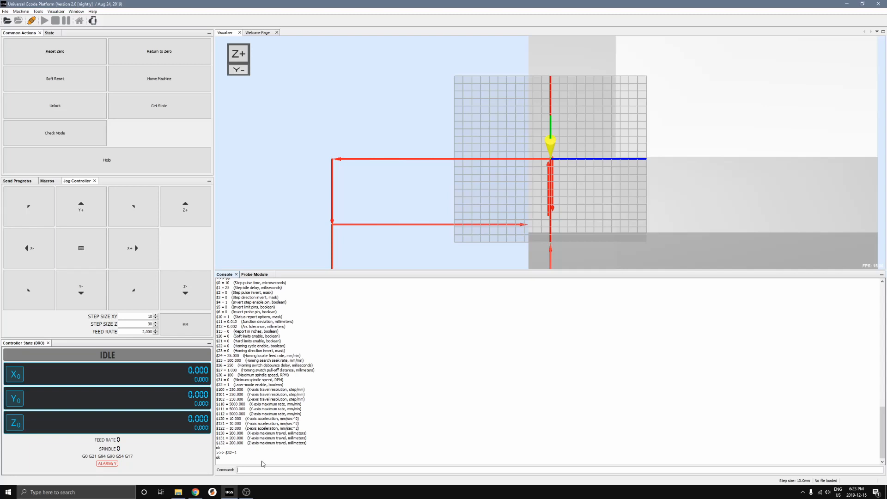
Step: Type $32 into the UGS console command field
type("$32")
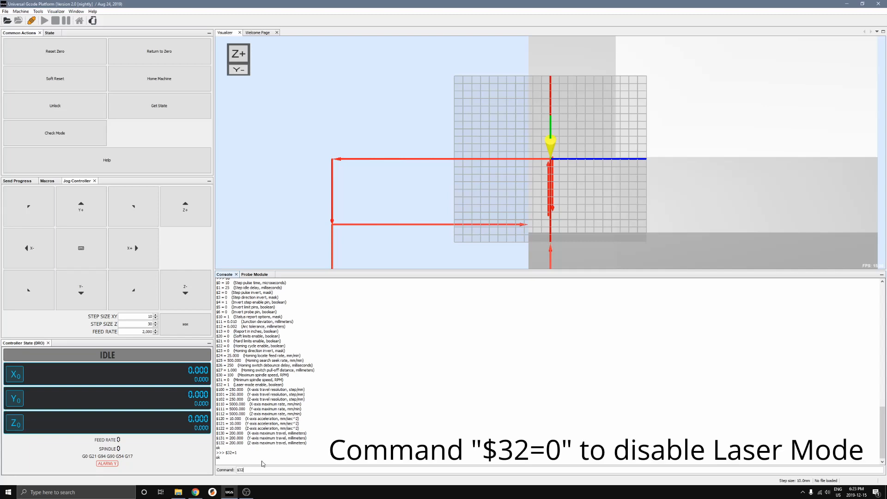